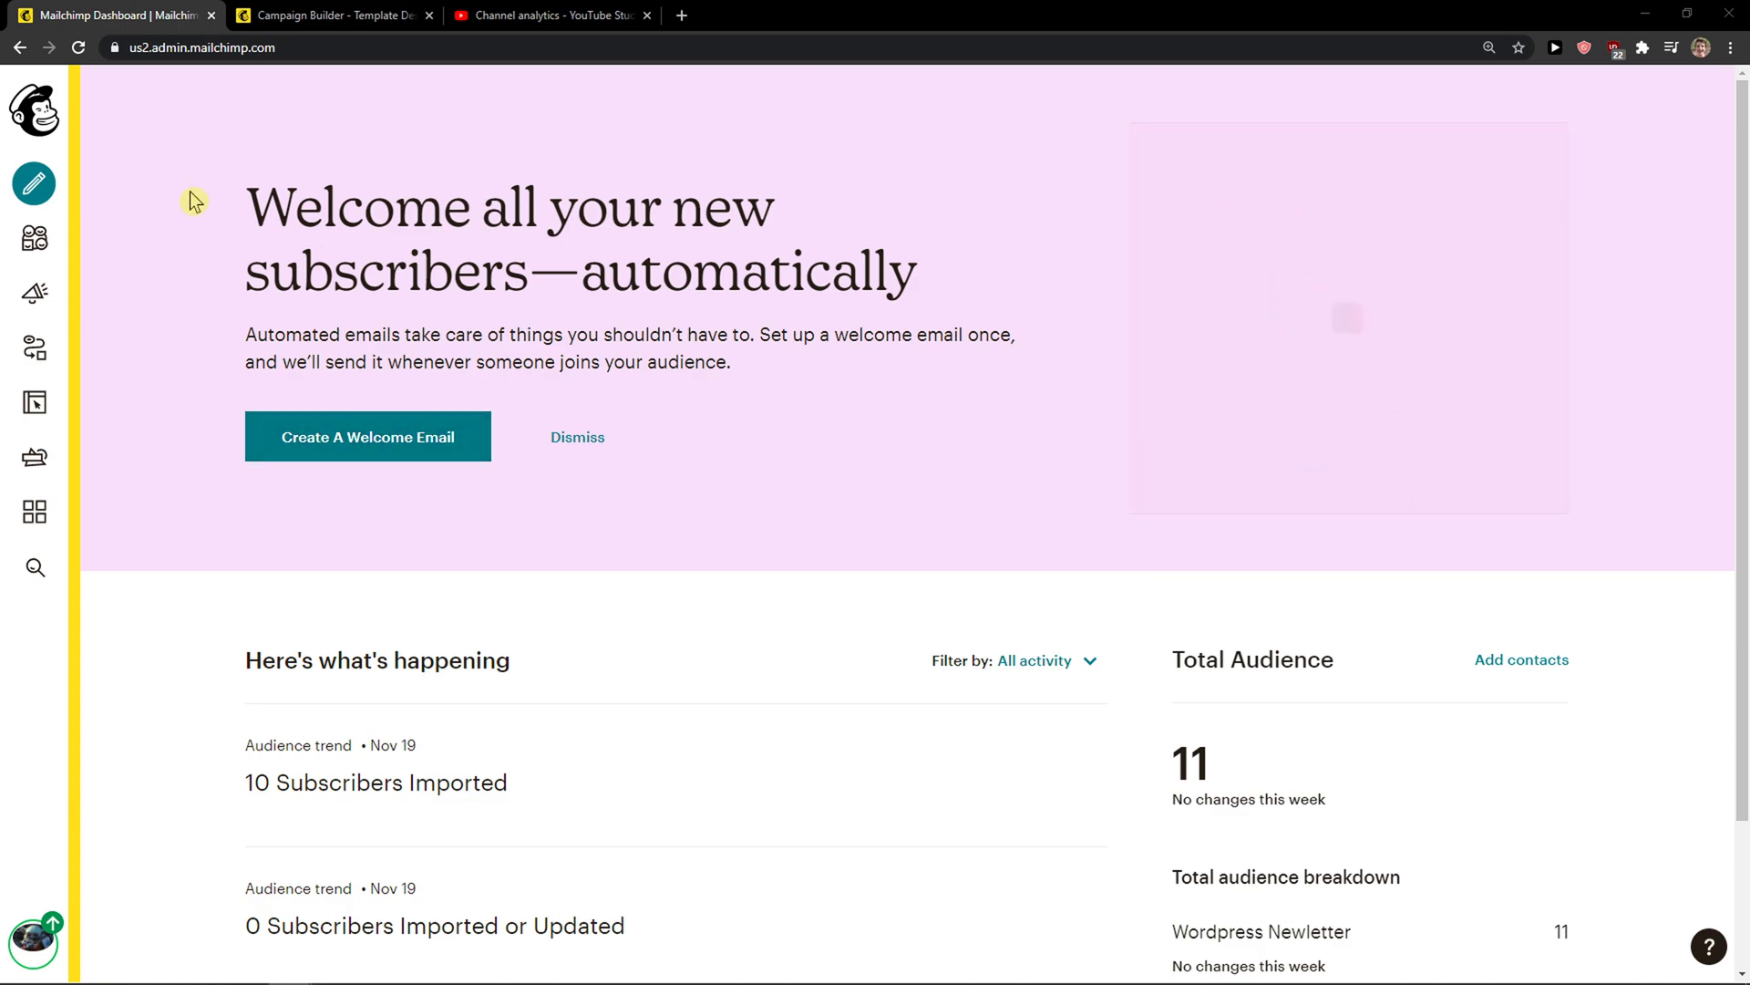
{"action": "mouse_move", "coordinate": [35, 239]}
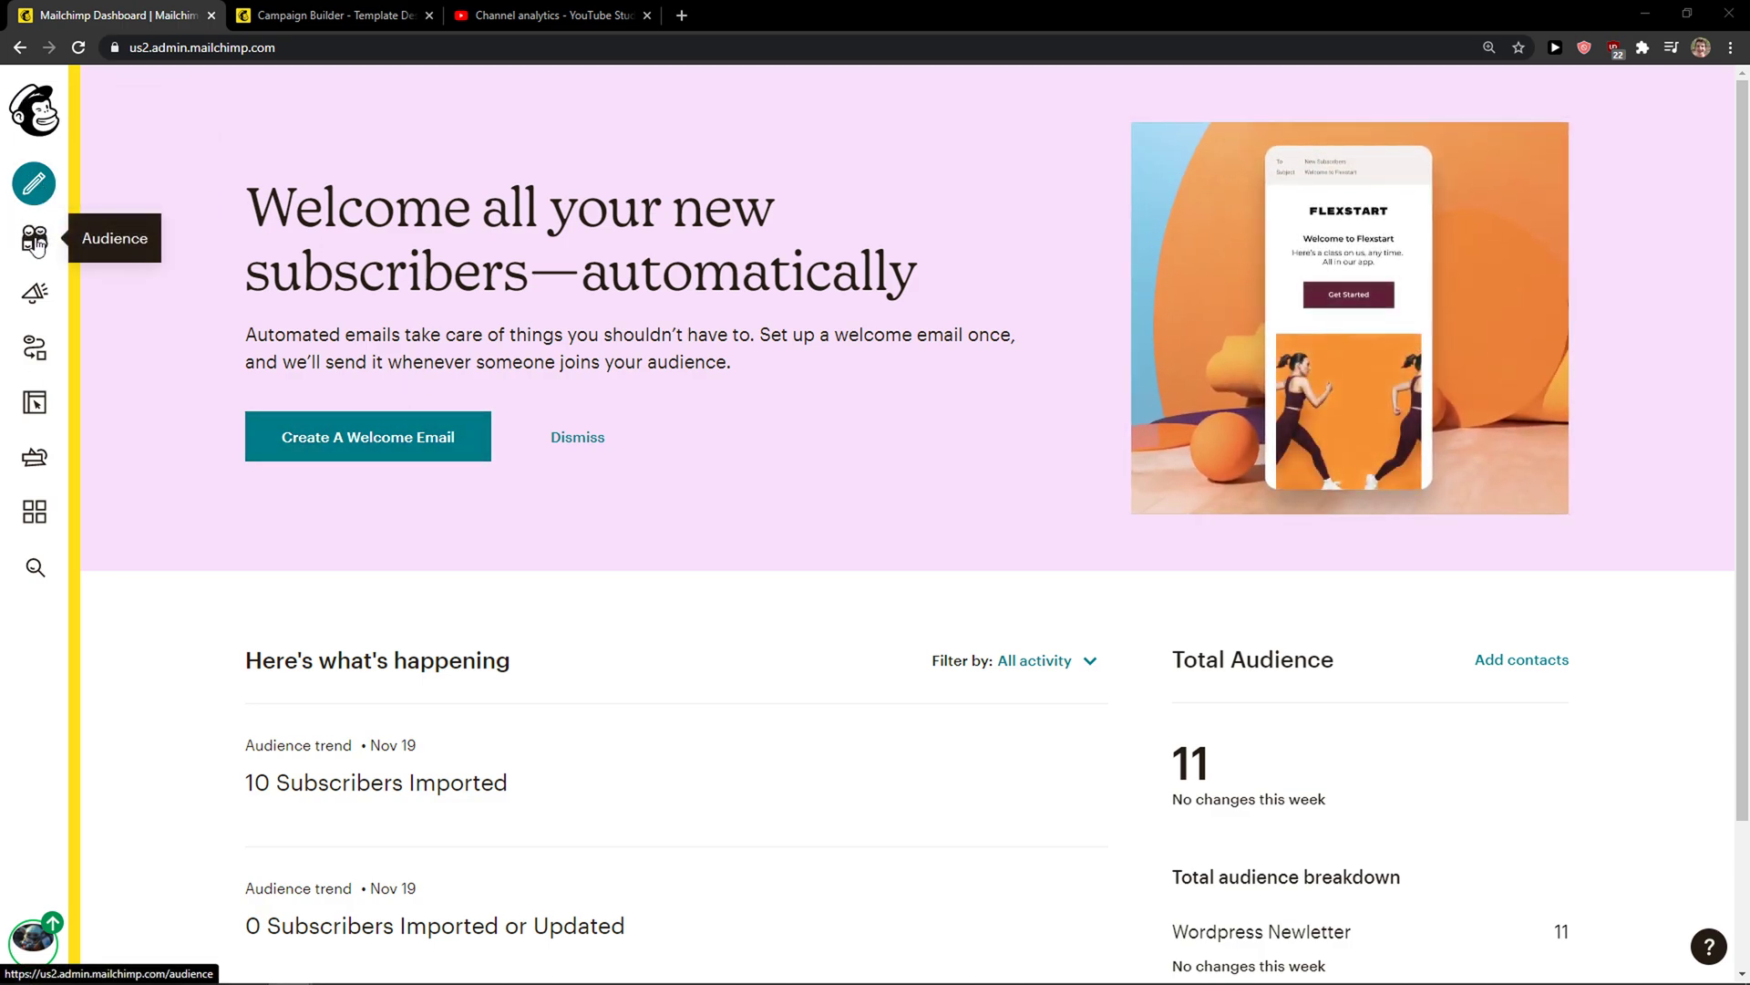
Step: Open the Wordpress Newletter audience dashboard and expand the Manage Audience dropdown
{"action": "left_click", "coordinate": [35, 238]}
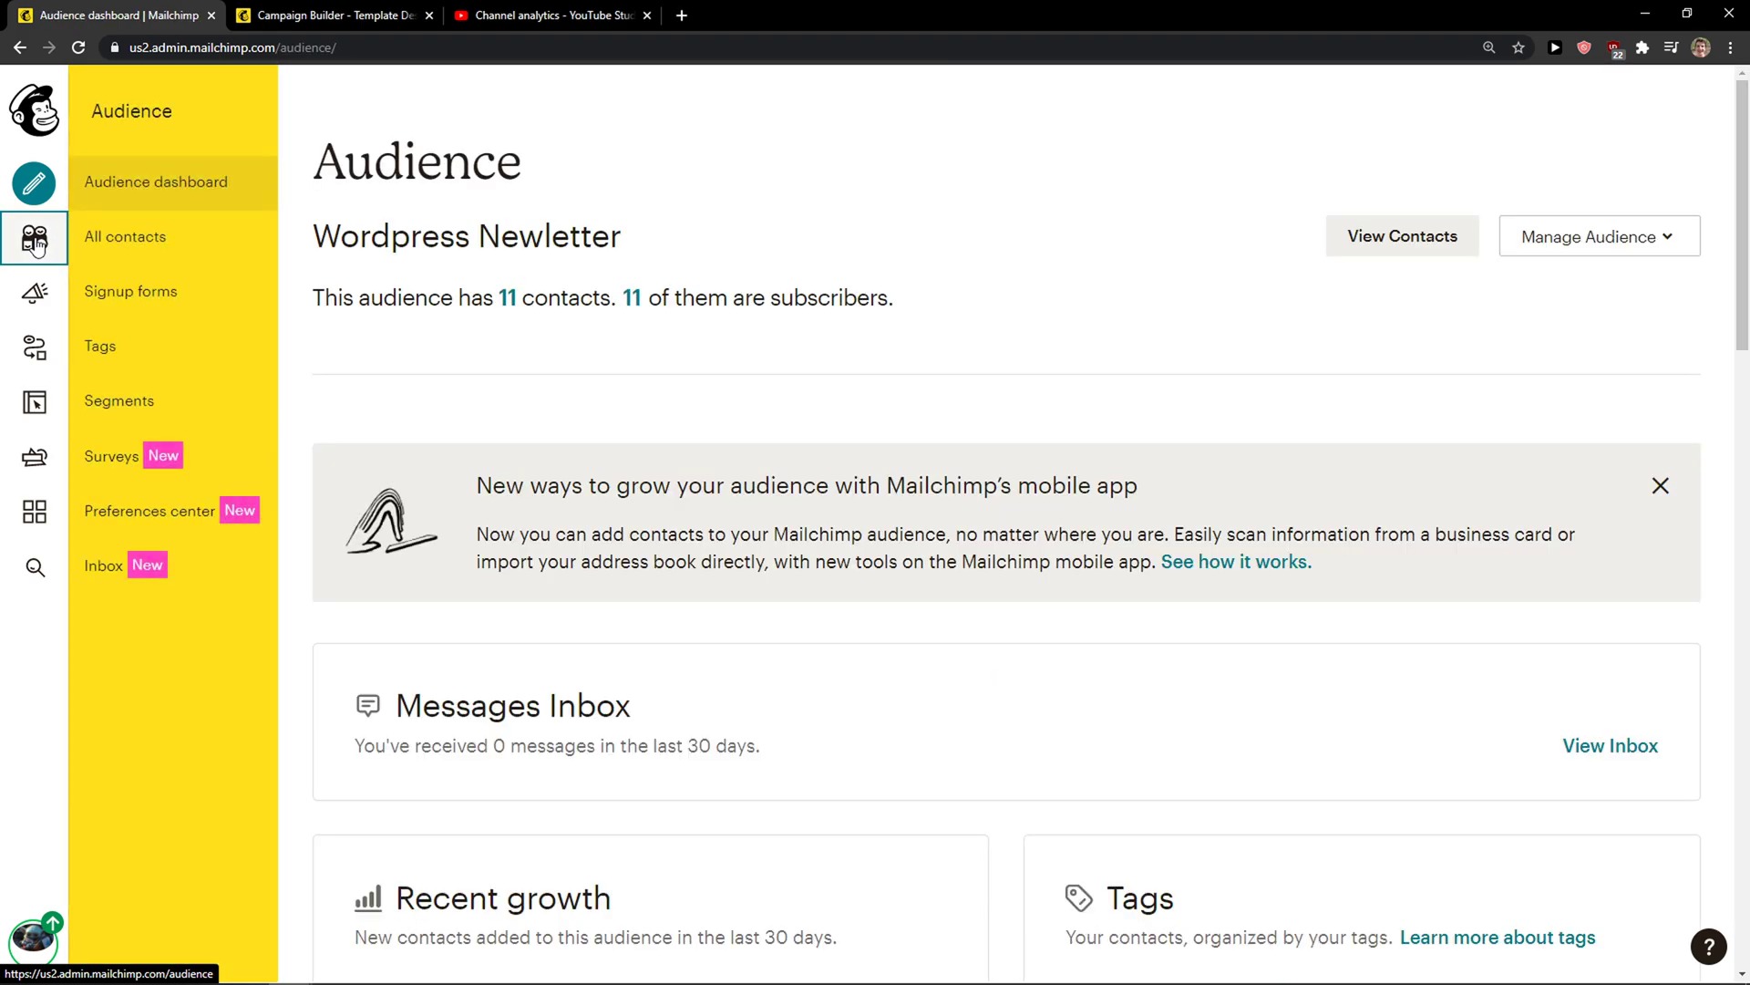
{"action": "mouse_move", "coordinate": [1597, 244]}
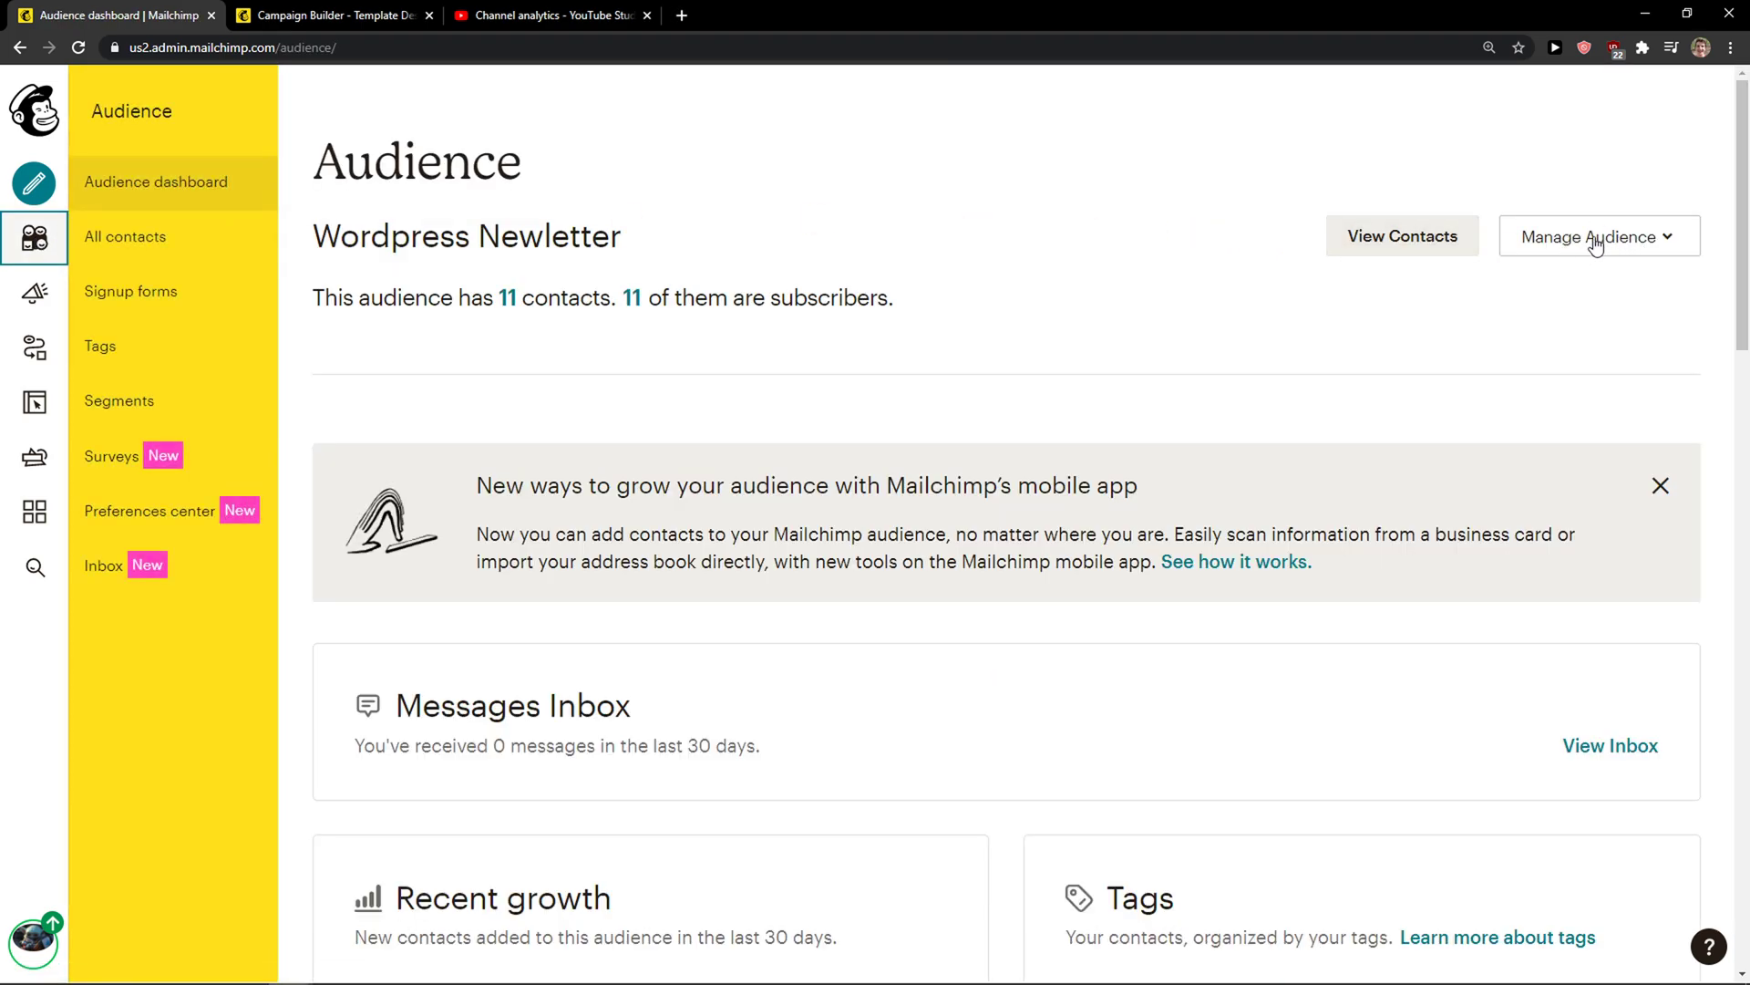
{"action": "left_click", "coordinate": [1590, 237]}
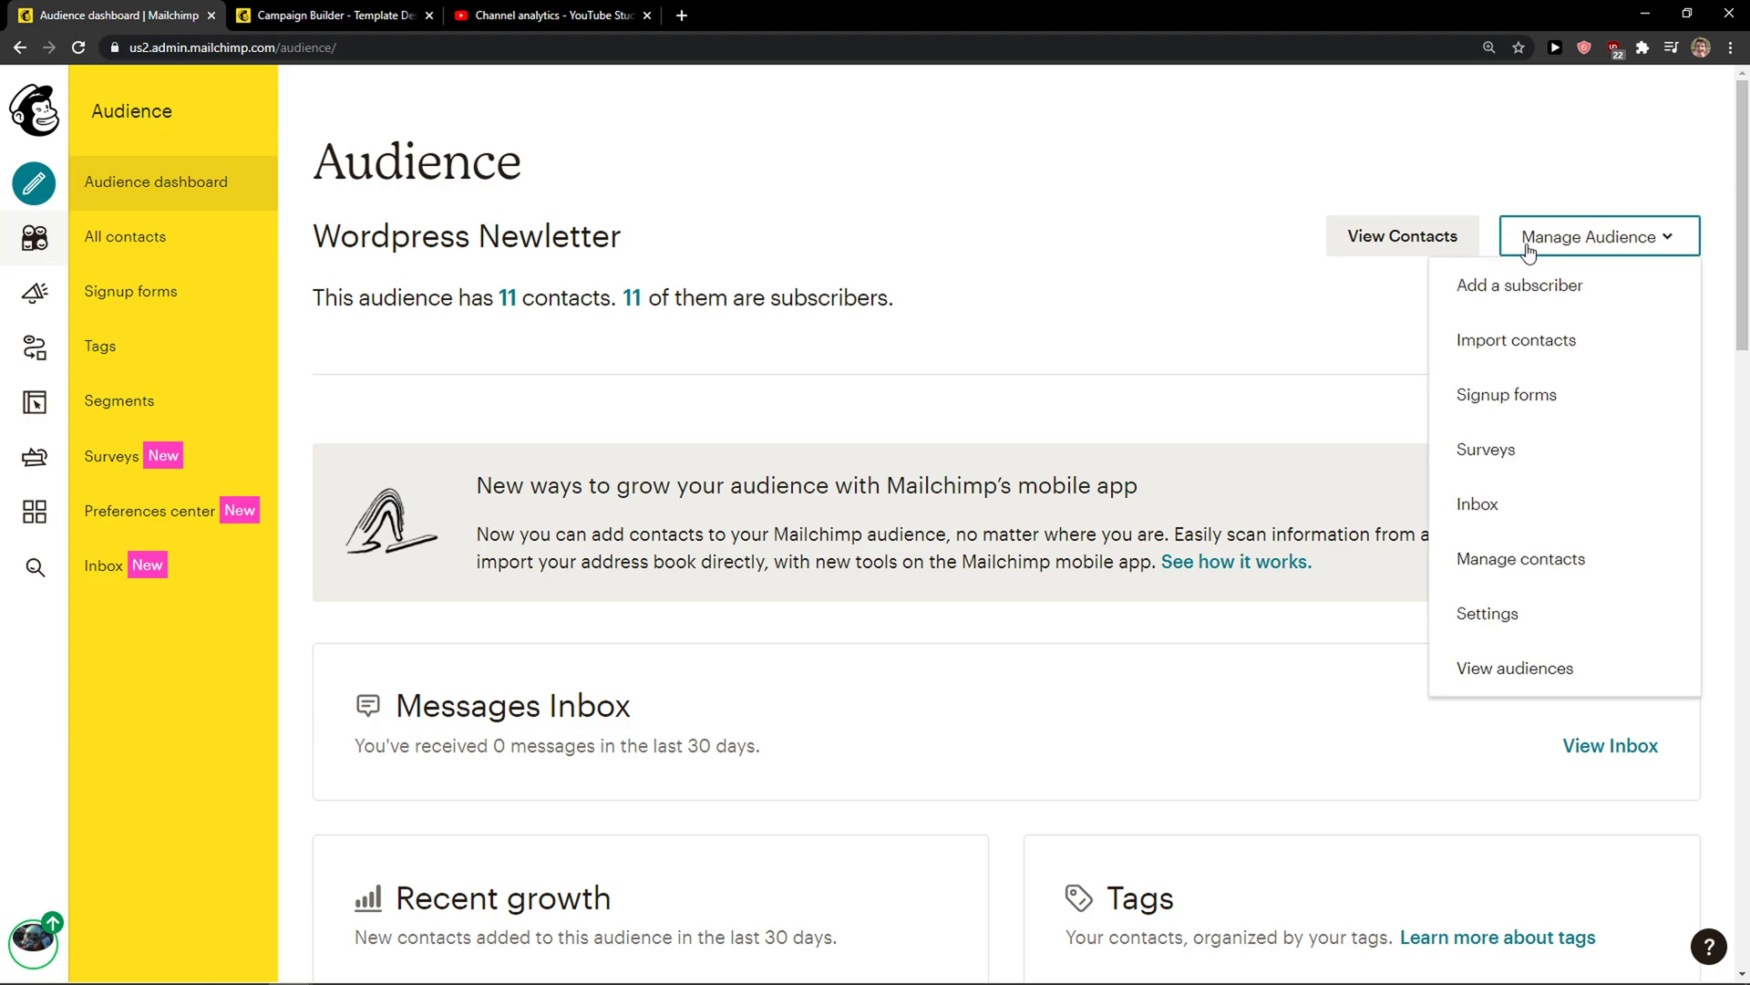
{"action": "mouse_move", "coordinate": [1486, 613]}
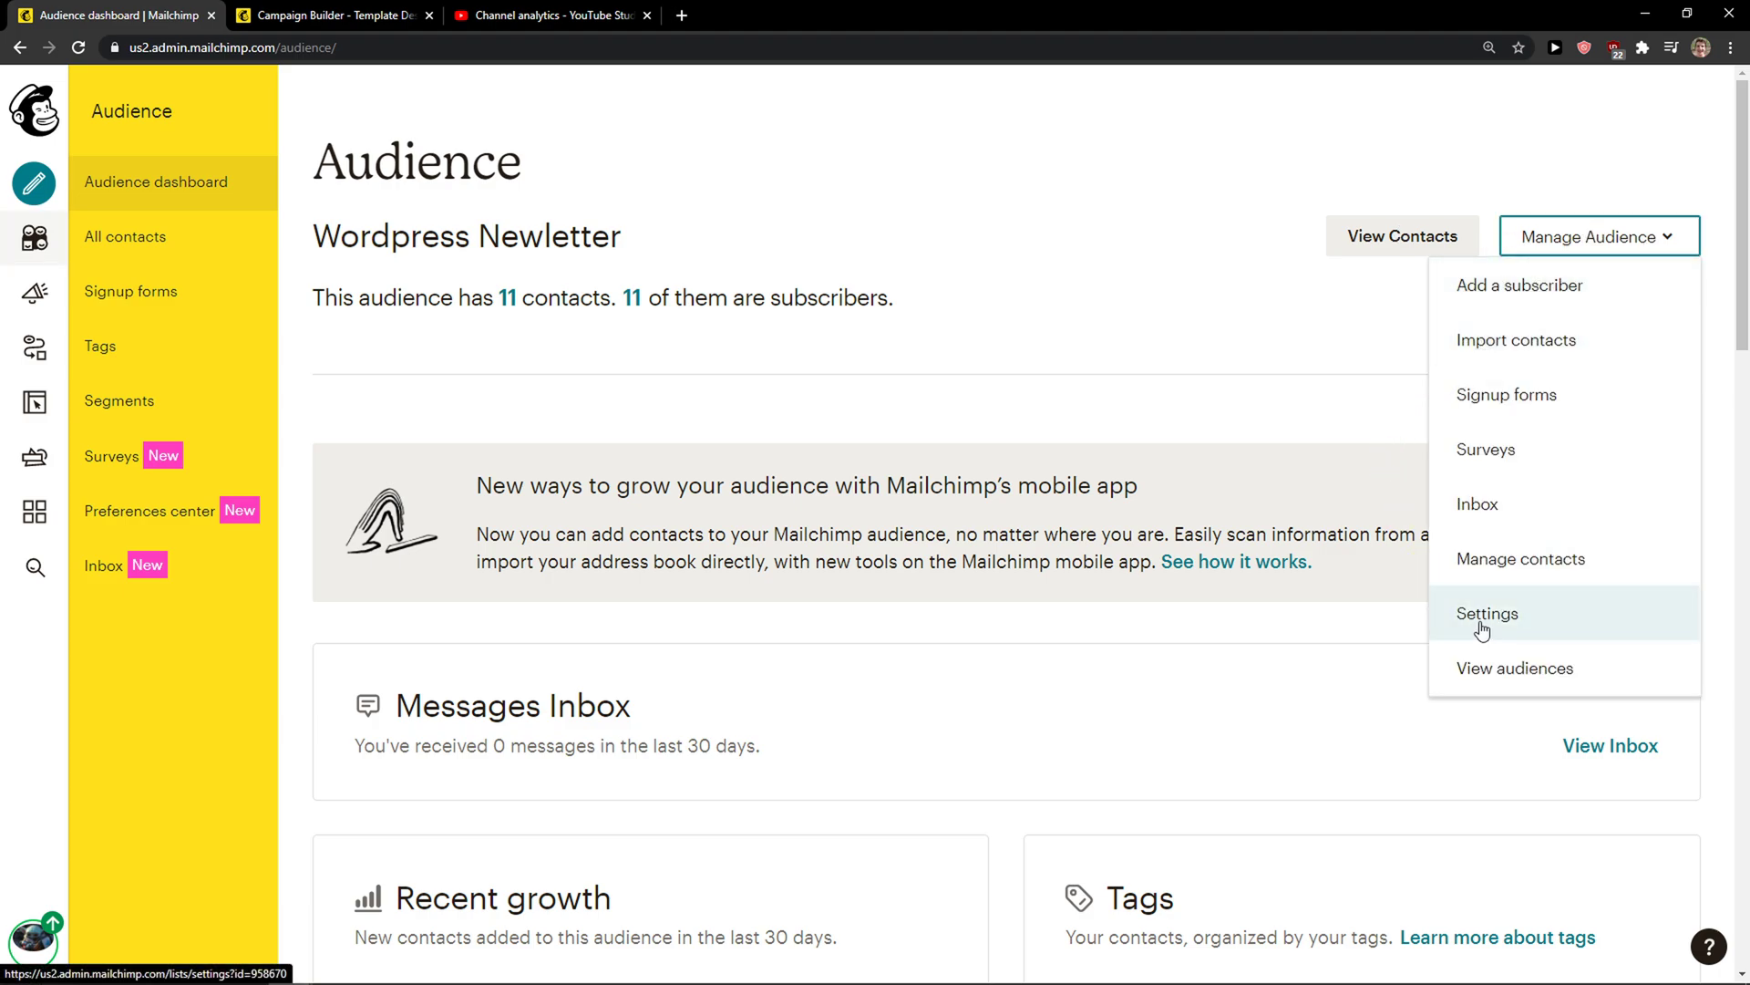
Step: Go to the audience Settings and open the 'Audience name and defaults' page
{"action": "left_click", "coordinate": [1486, 612]}
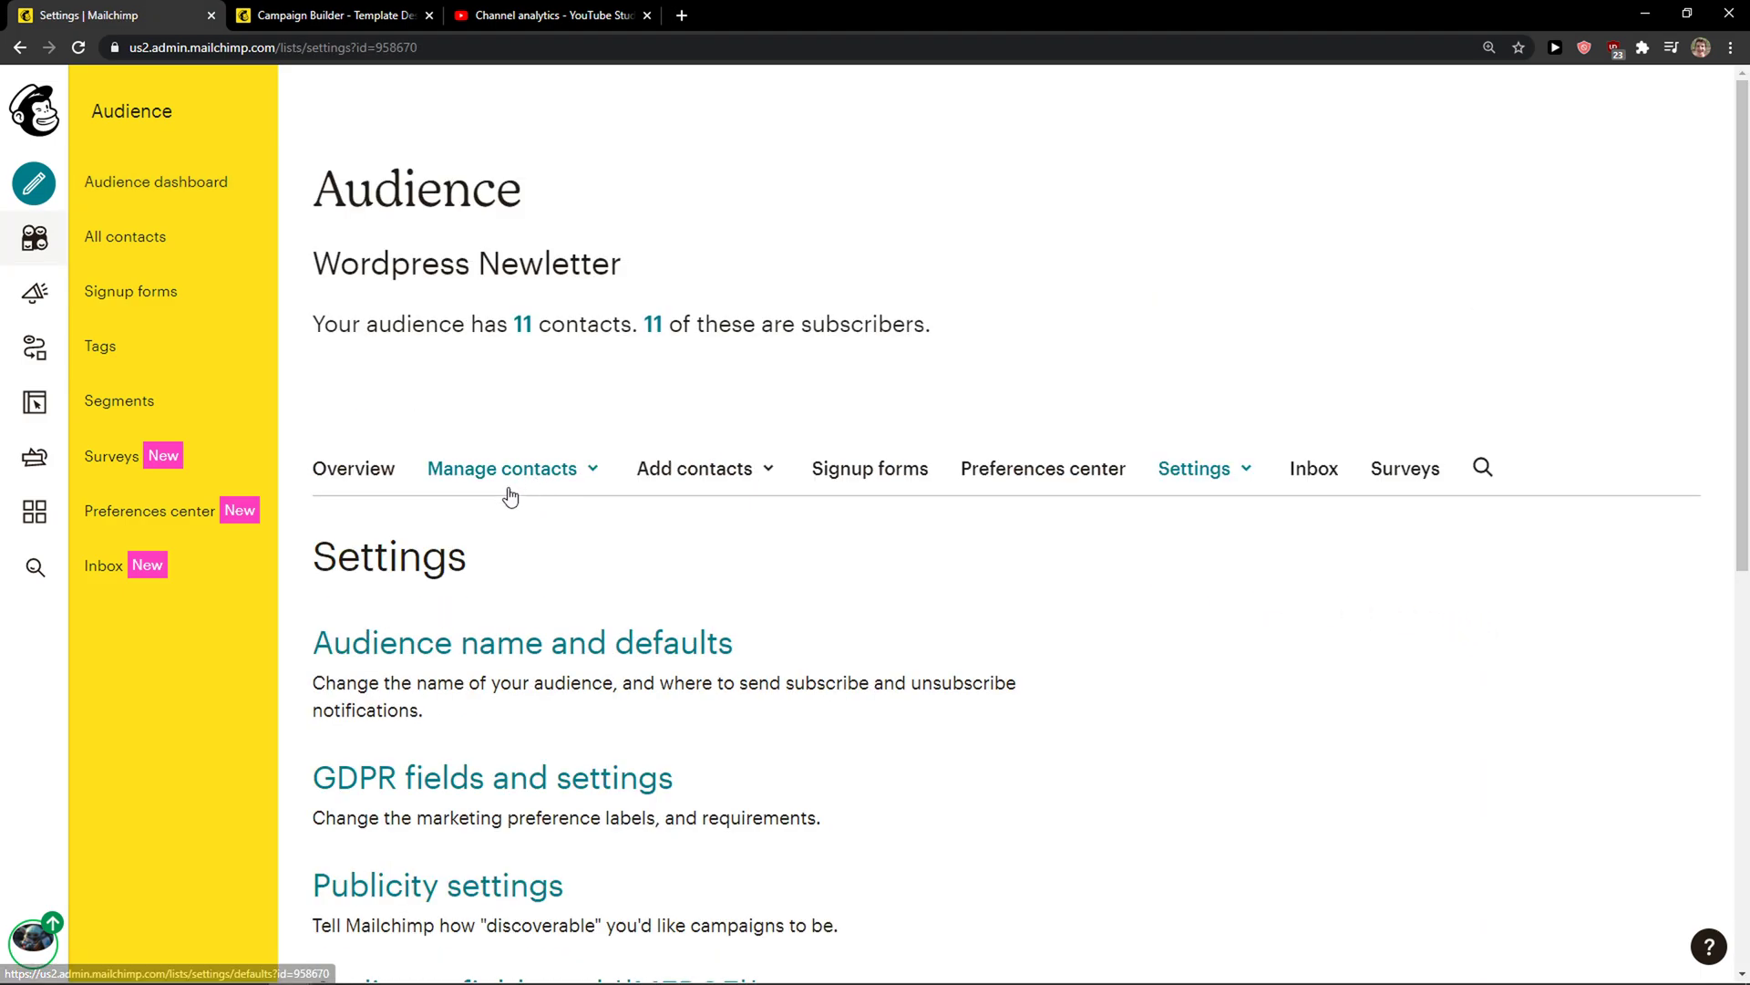
{"action": "scroll", "scroll_direction": "down", "scroll_amount": 3}
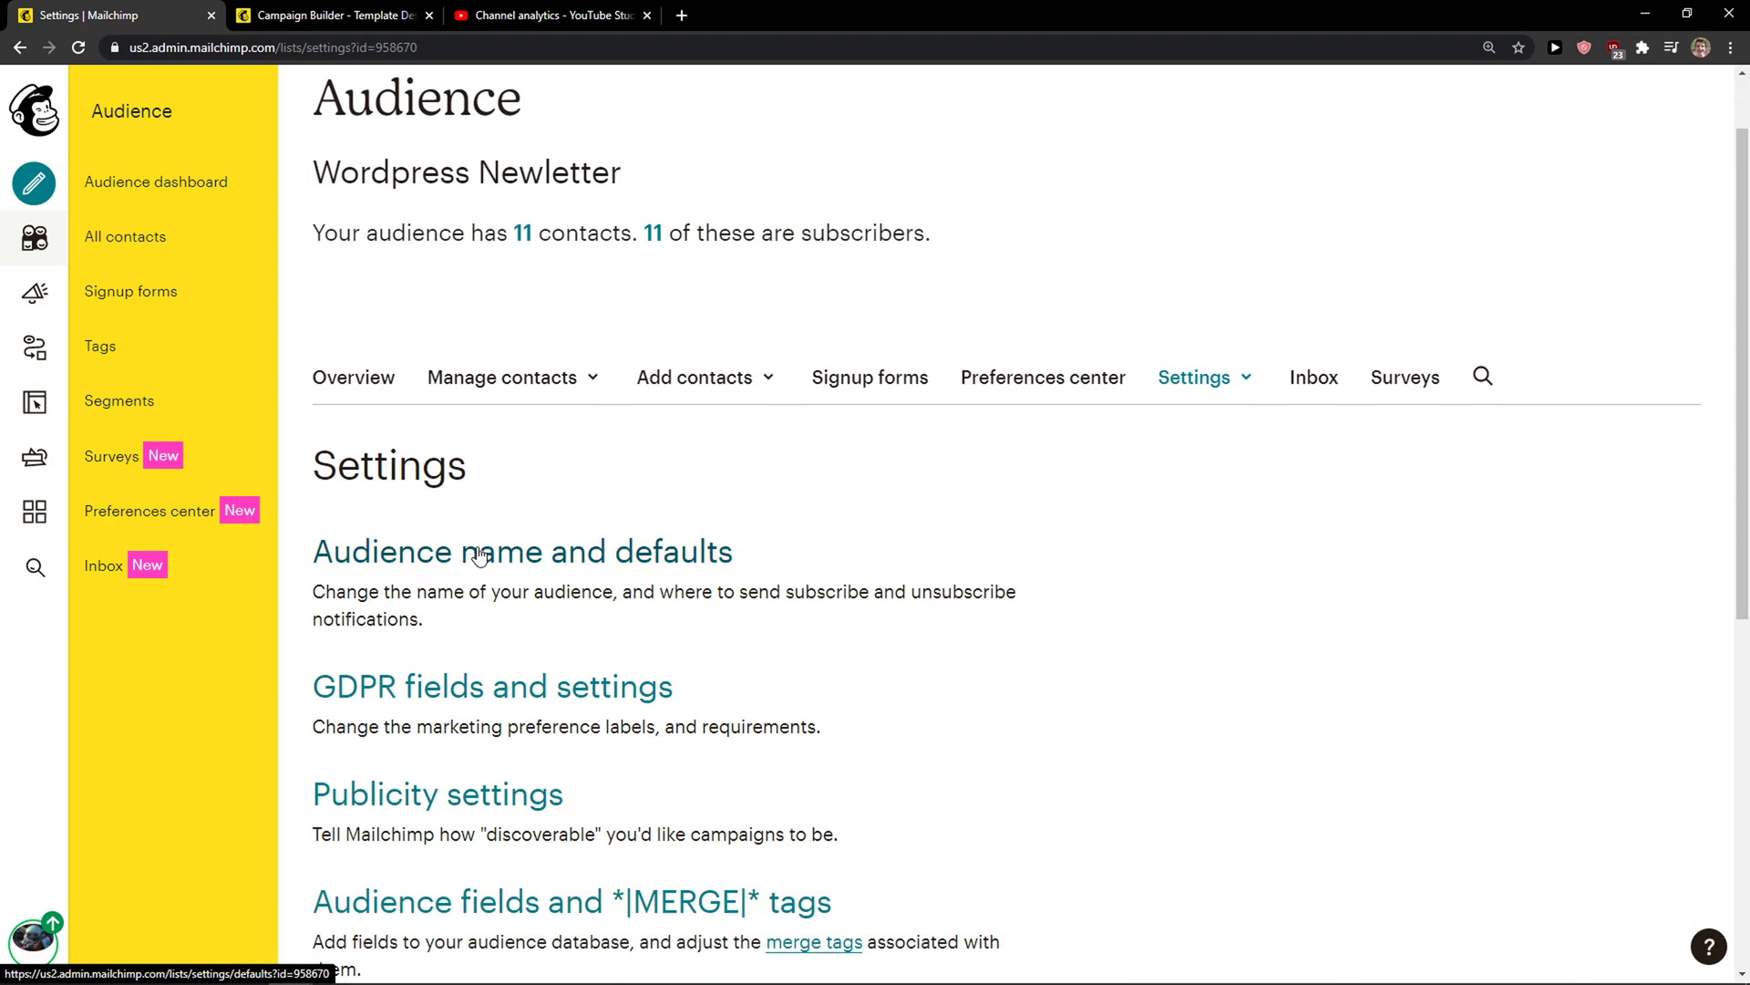
{"action": "left_click", "coordinate": [521, 551]}
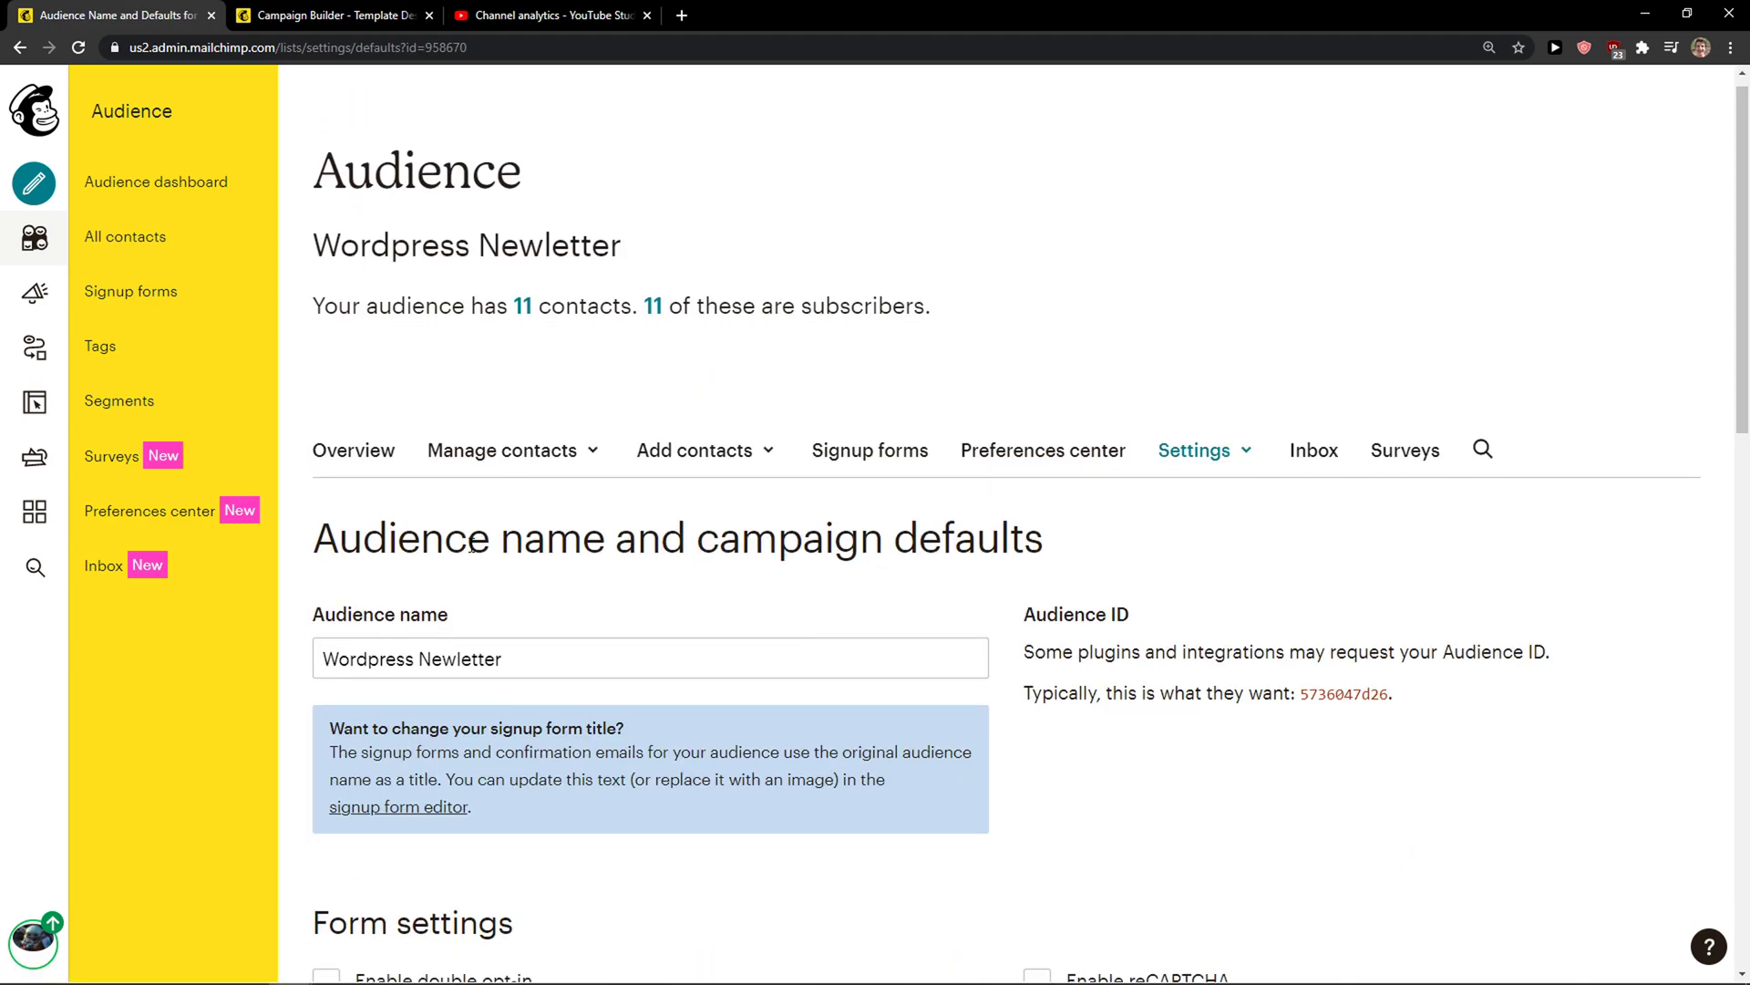
{"action": "scroll", "scroll_direction": "down", "scroll_amount": 3}
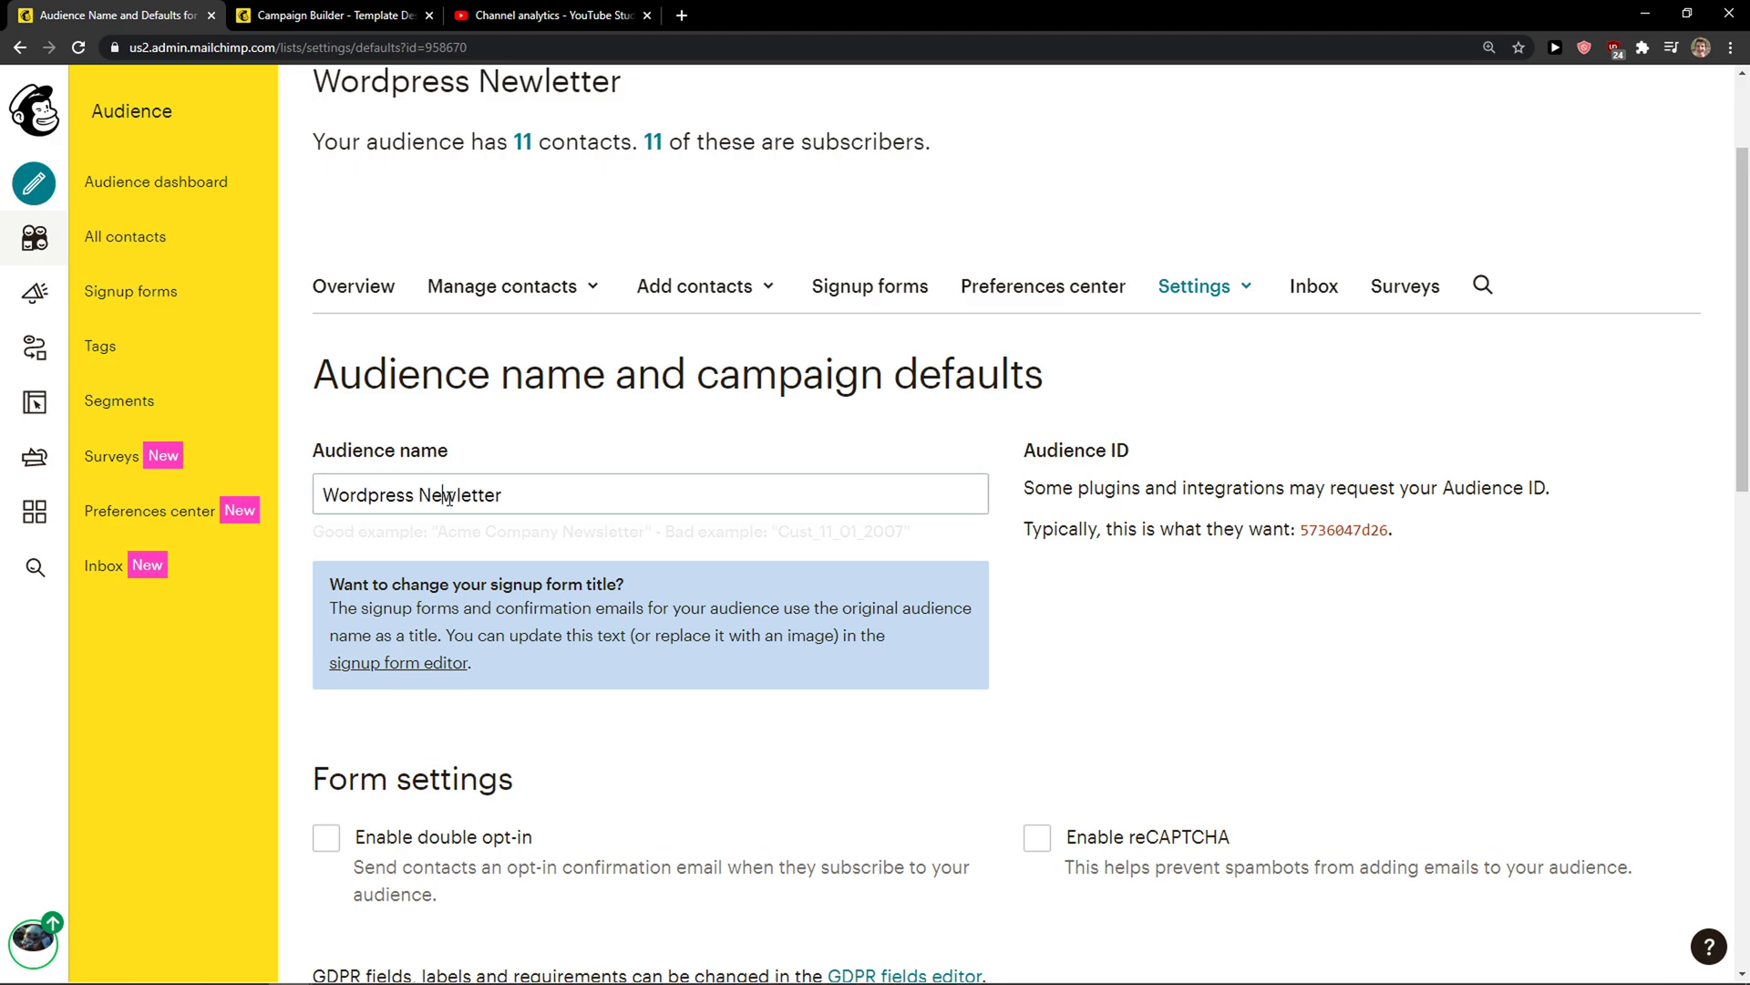
Step: Rename the audience to 'Wordpress Newletter1' and save the list defaults
{"action": "type", "text": "1"}
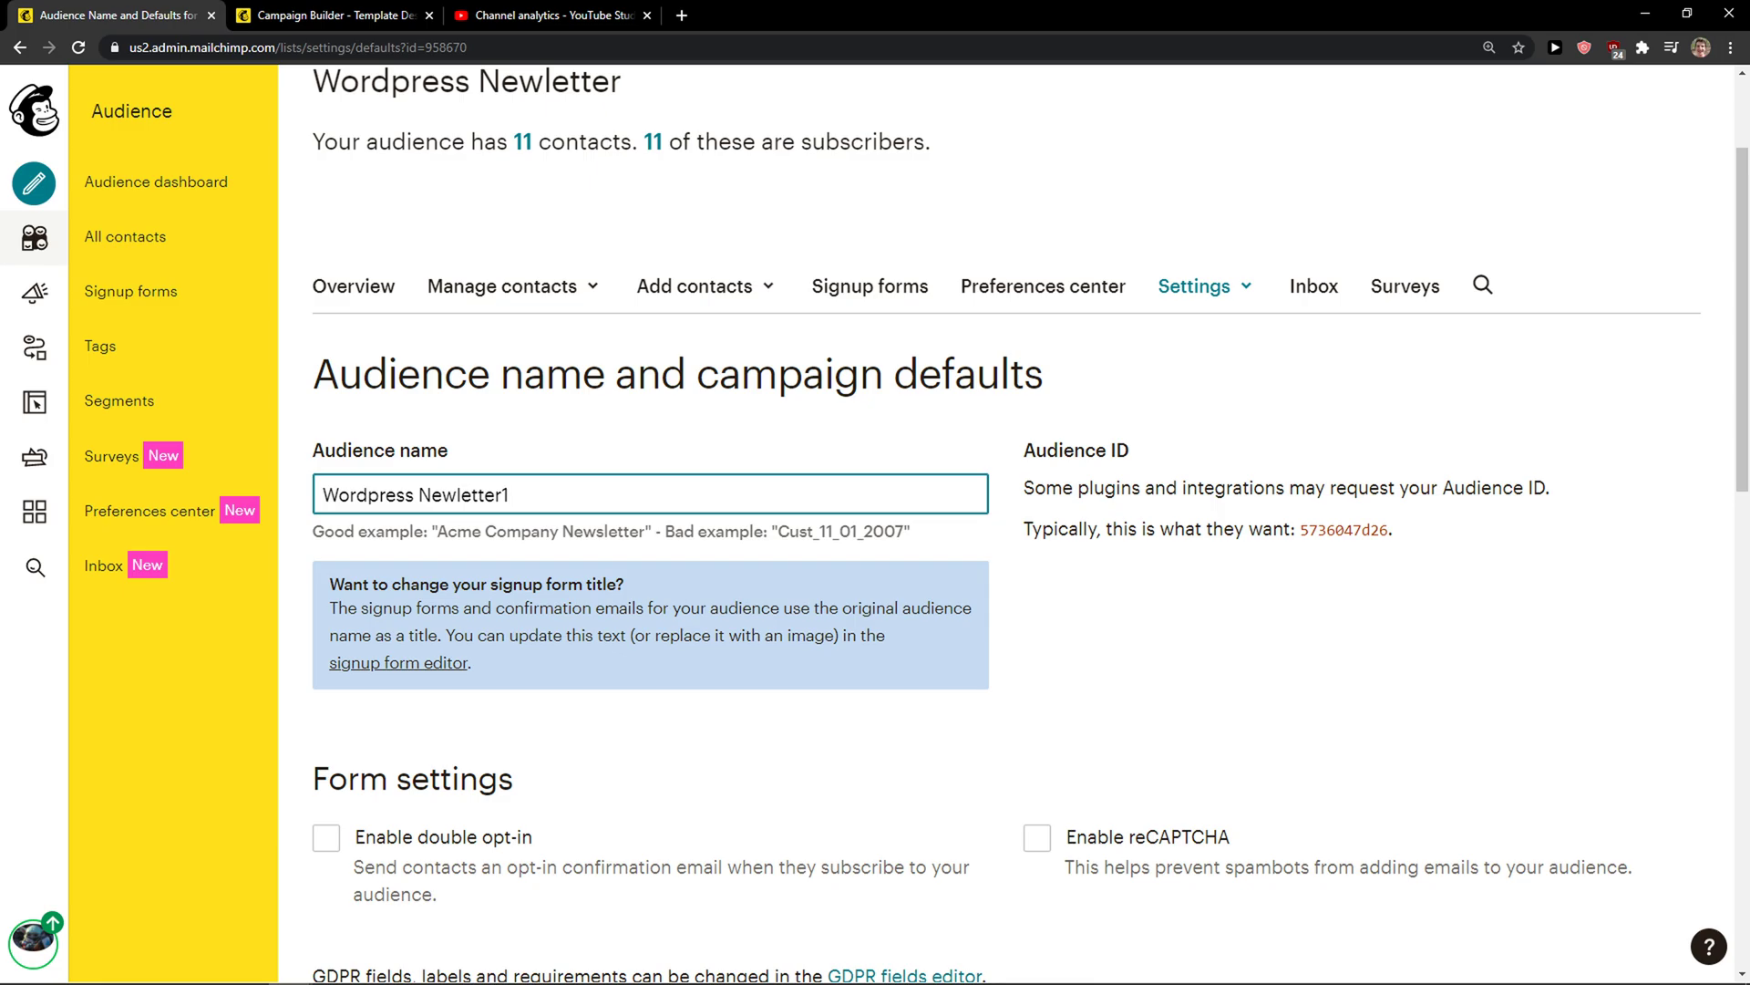
{"action": "scroll", "scroll_direction": "down", "scroll_amount": 3}
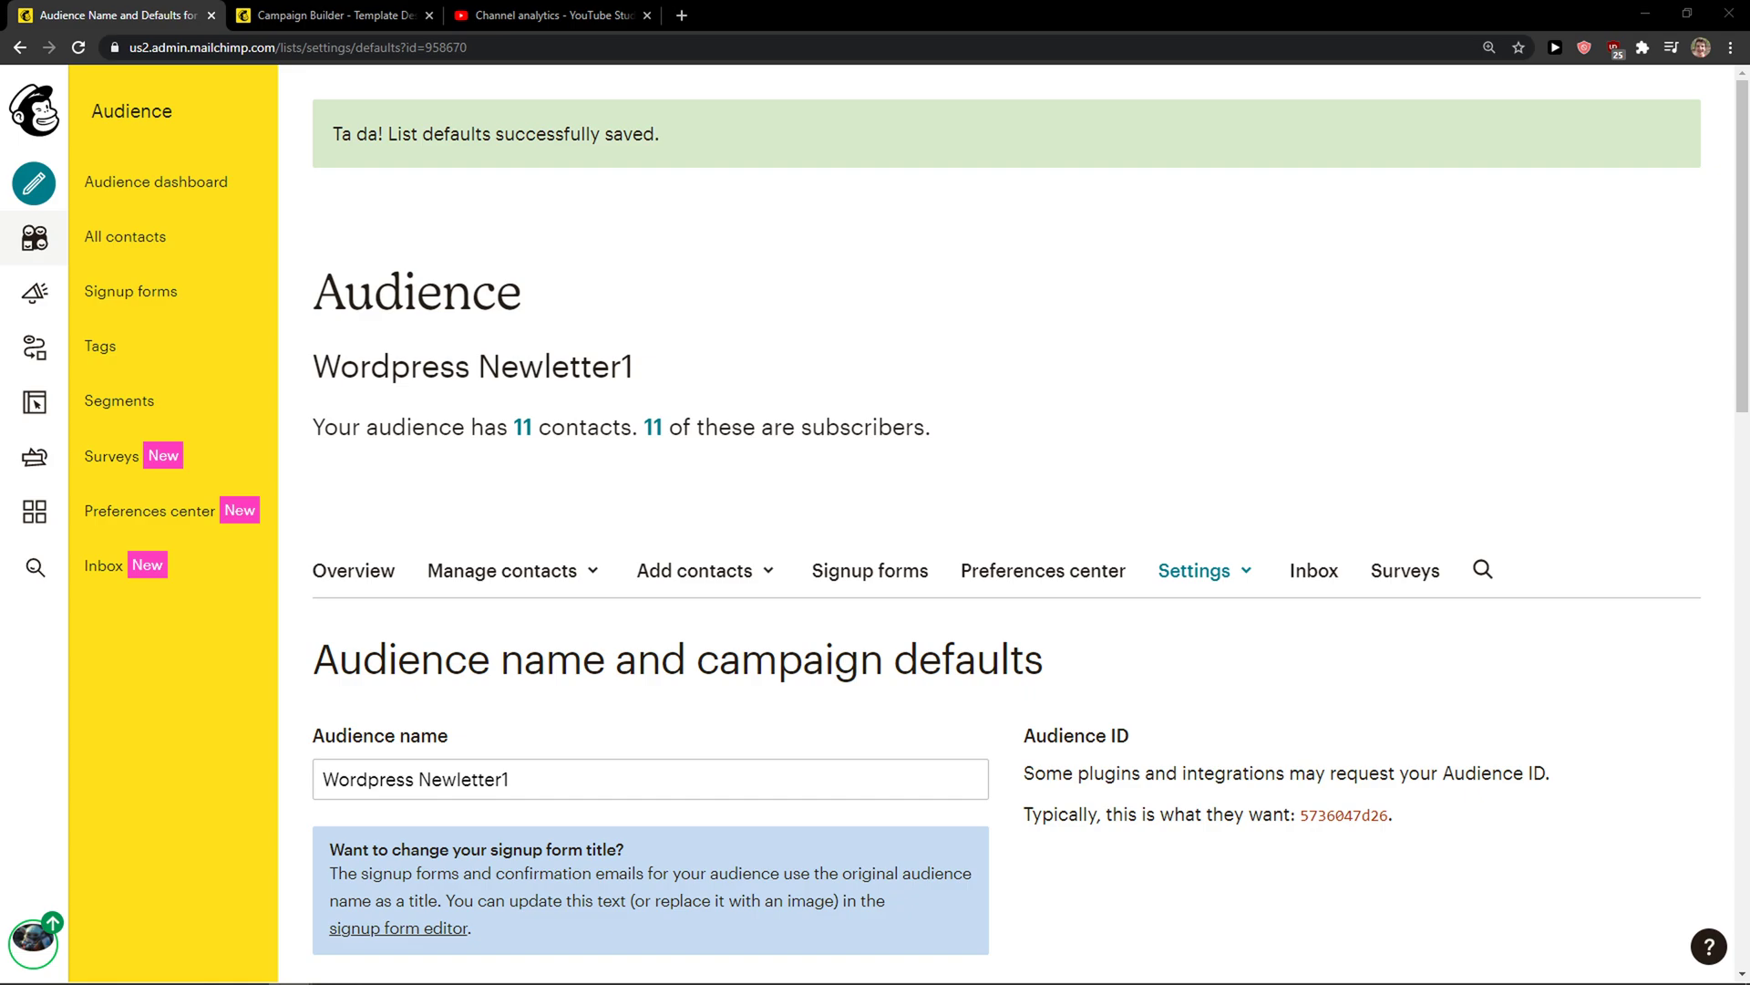
{"action": "left_click", "coordinate": [547, 15]}
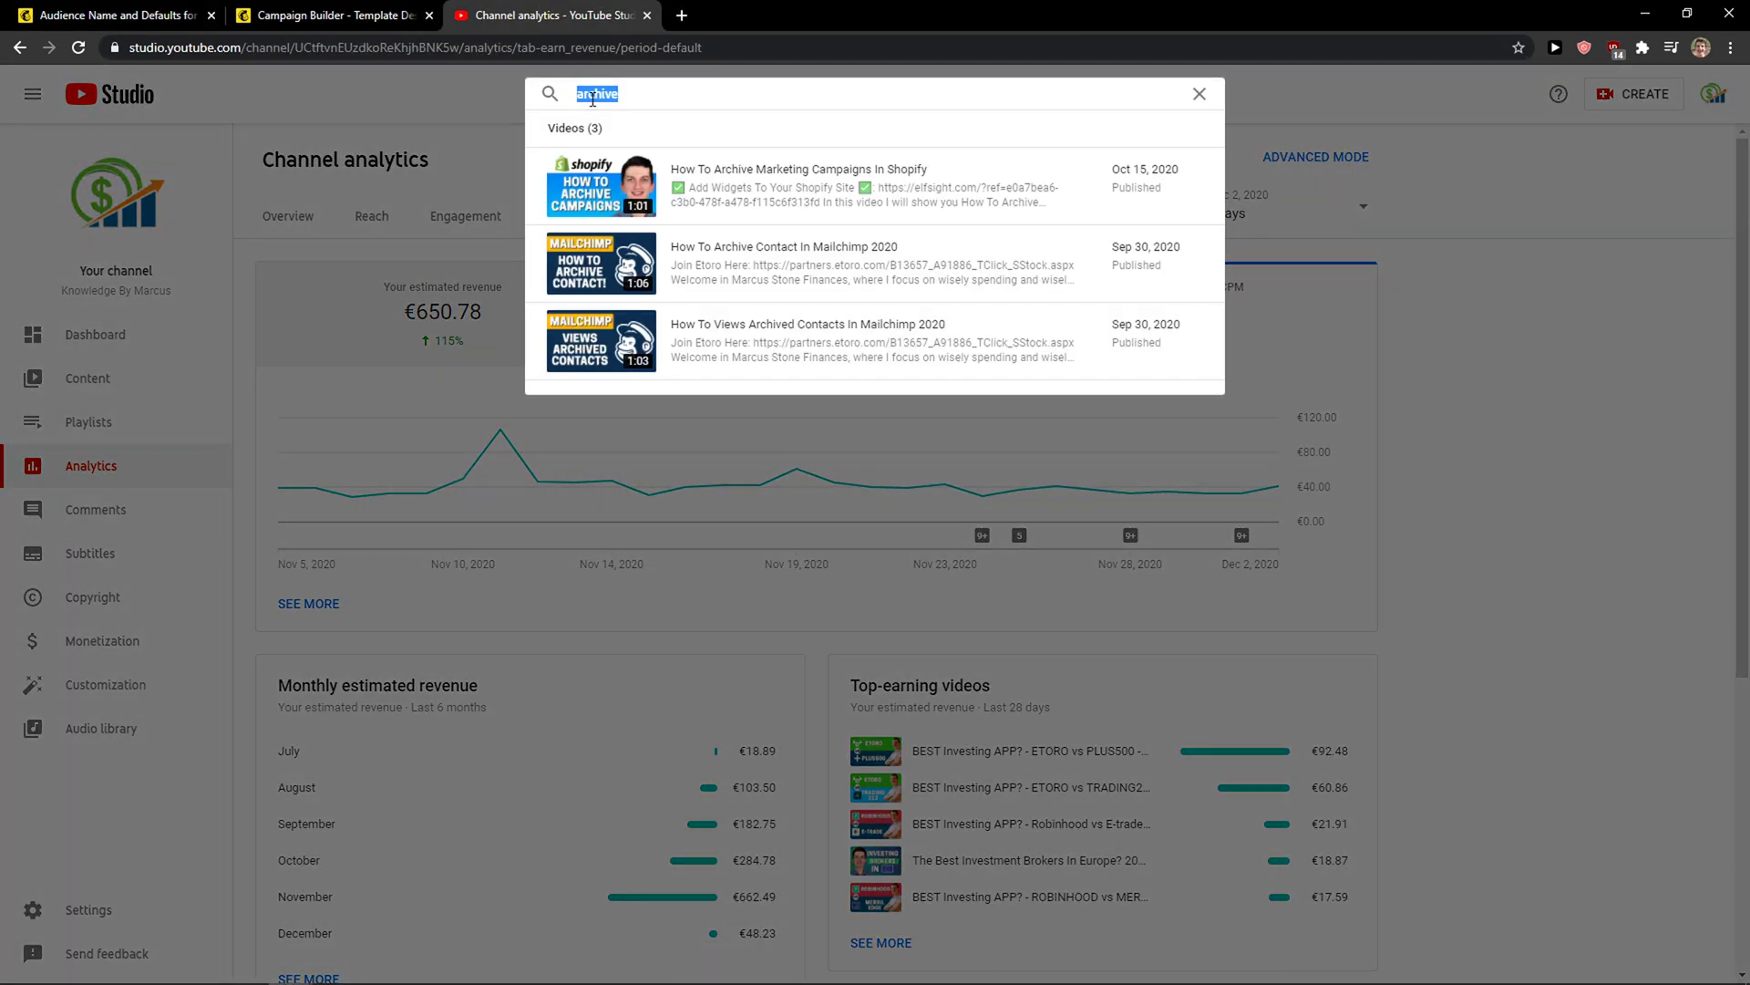
{"action": "left_click", "coordinate": [112, 14]}
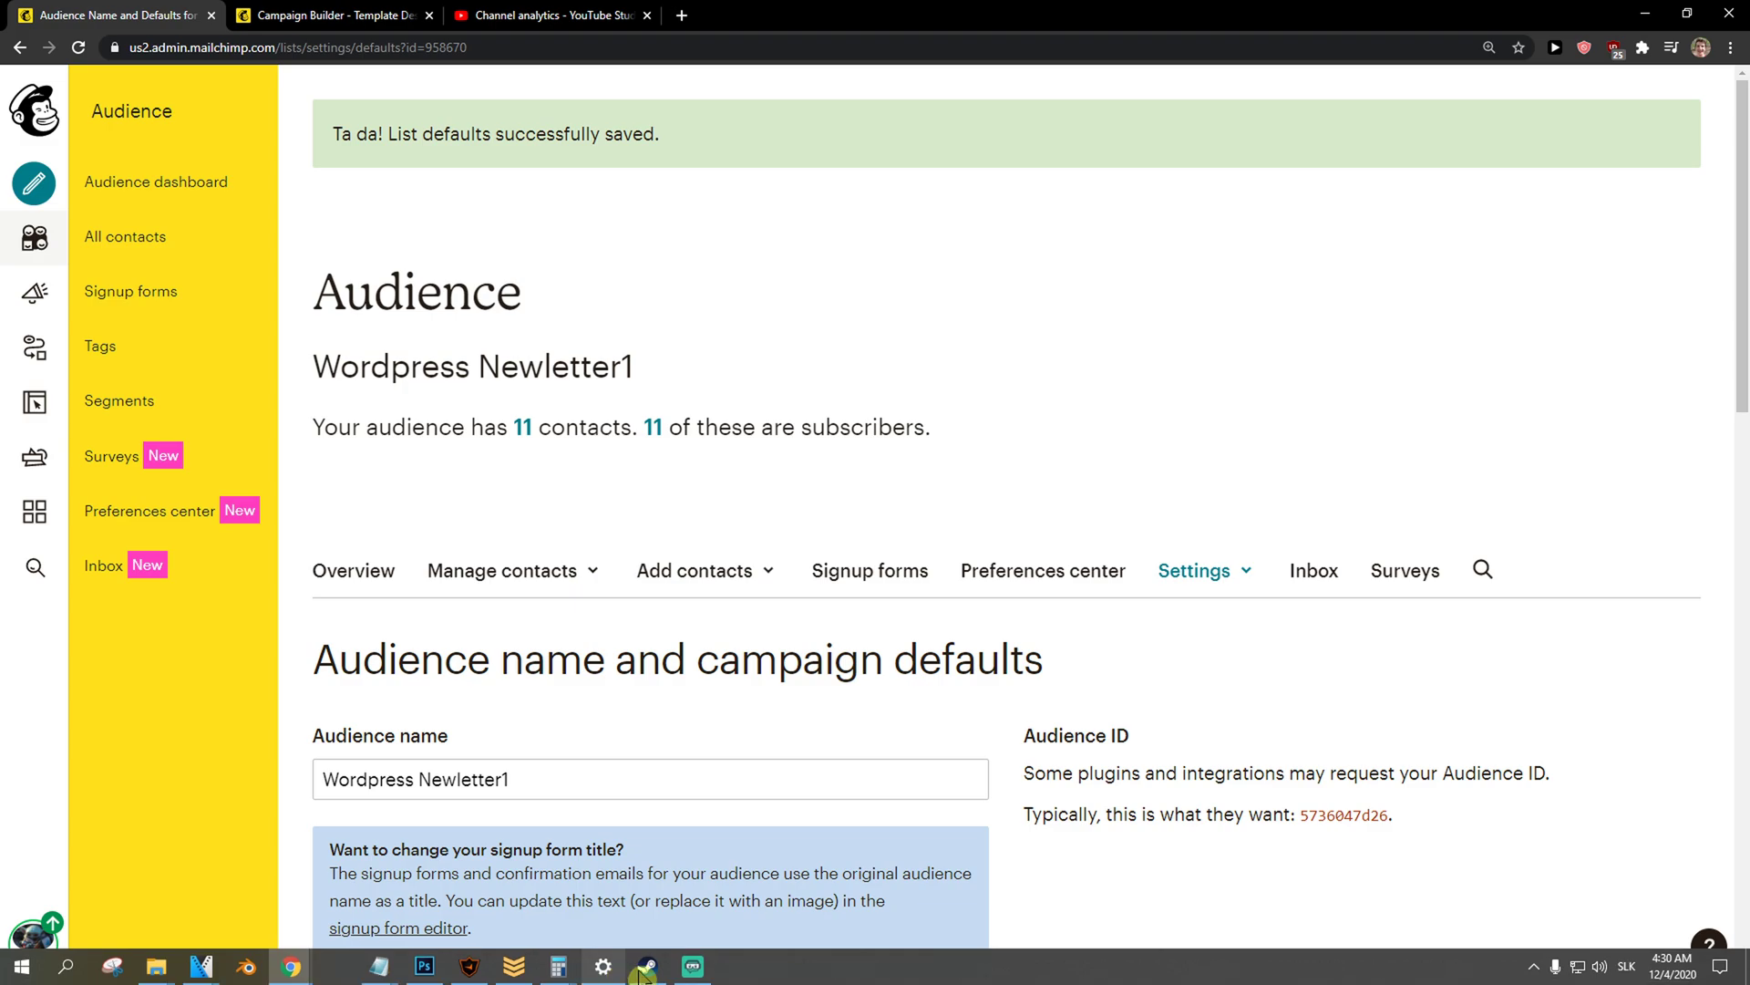